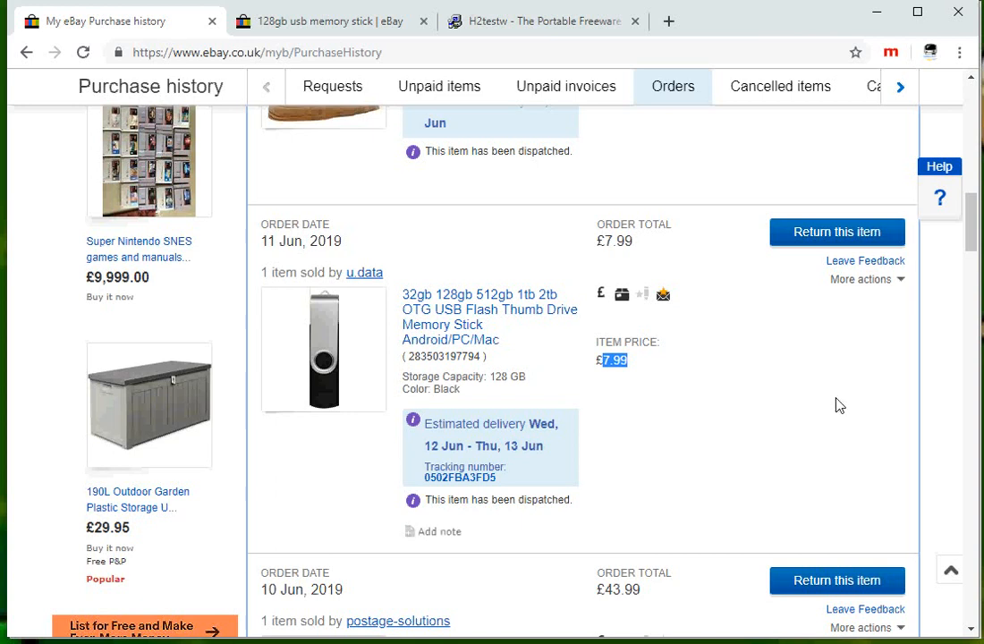
mouse_move(832, 410)
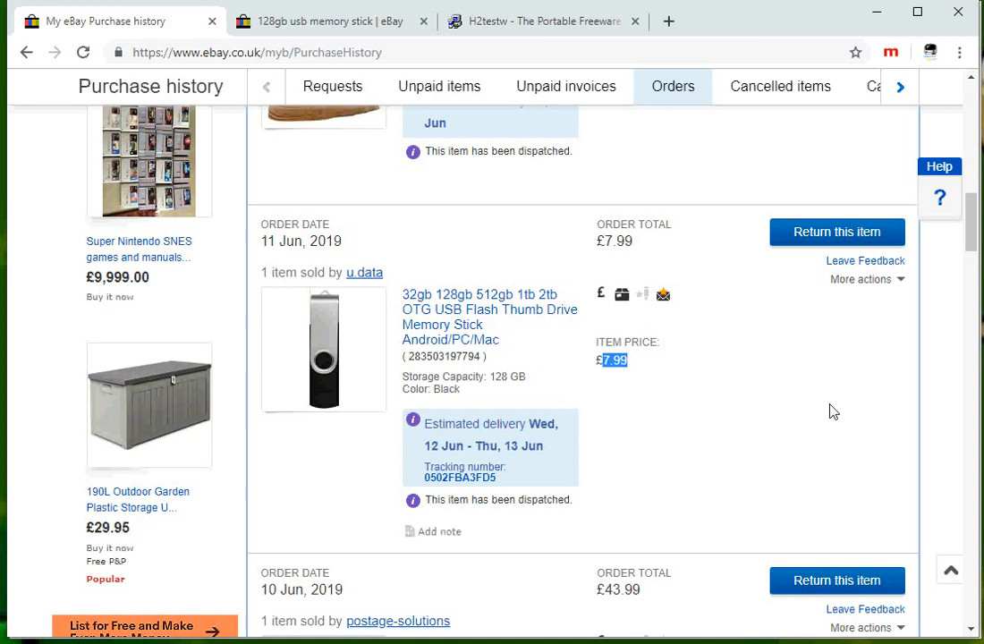
mouse_move(828, 418)
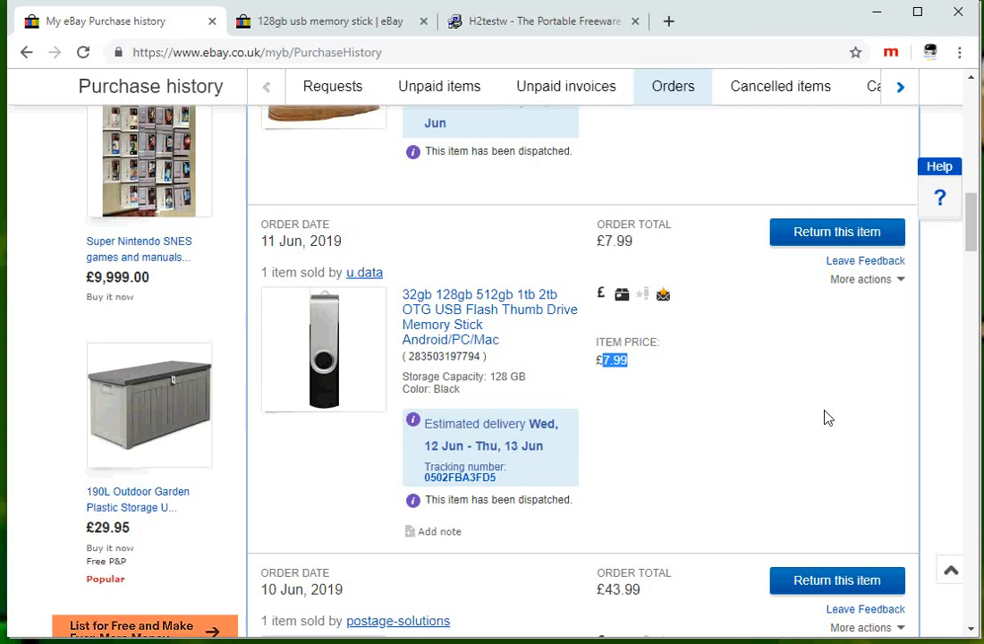
mouse_move(810, 408)
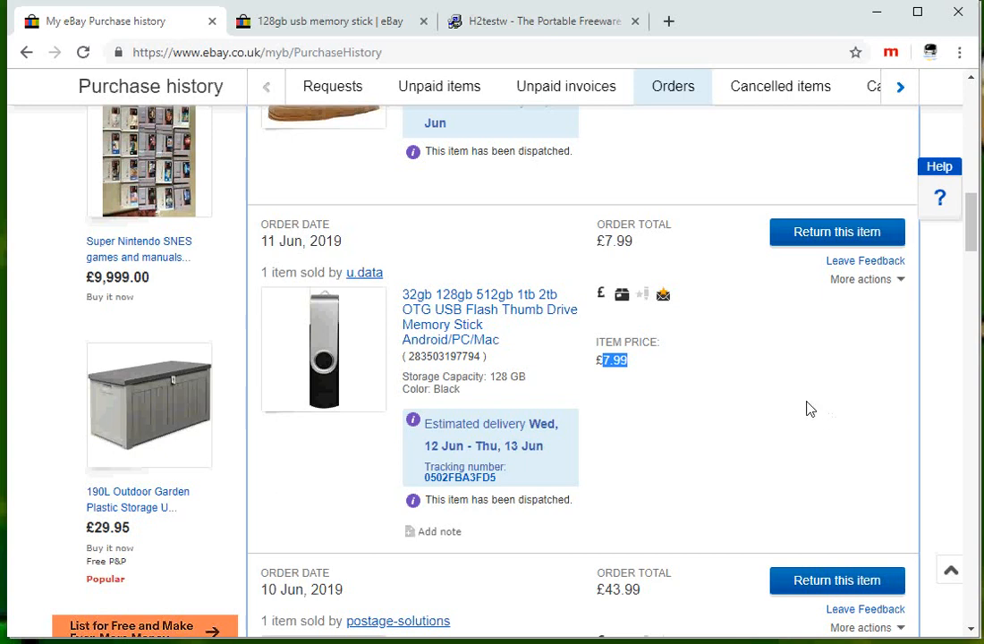
mouse_move(509, 407)
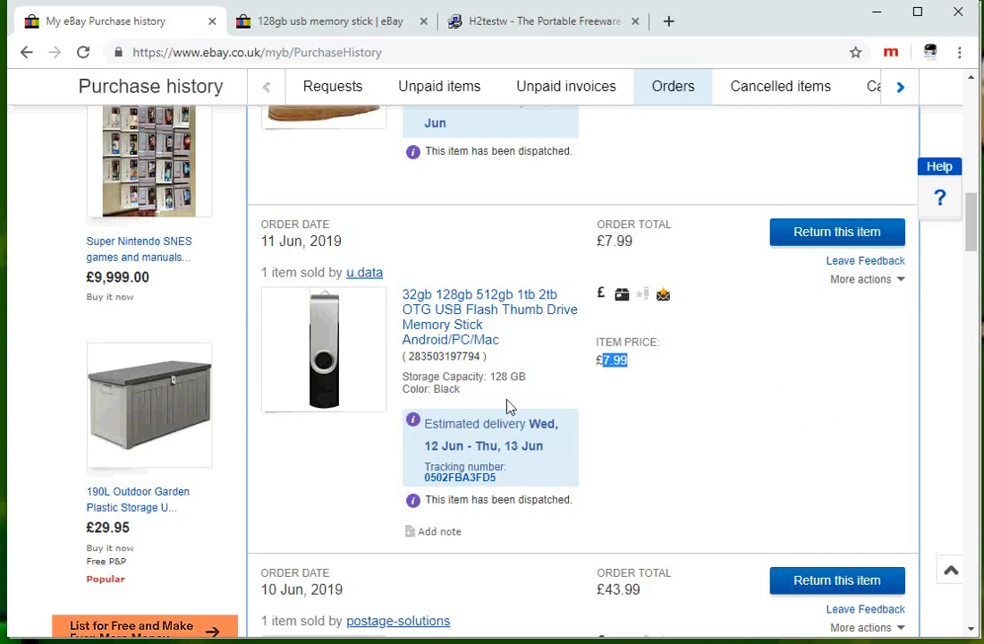
mouse_move(360, 352)
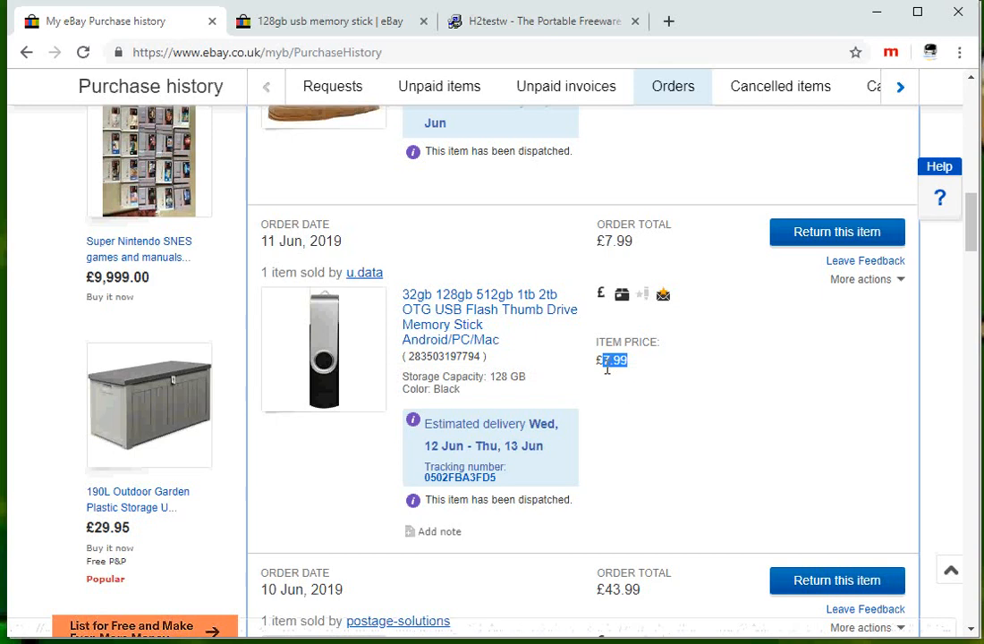
mouse_move(623, 376)
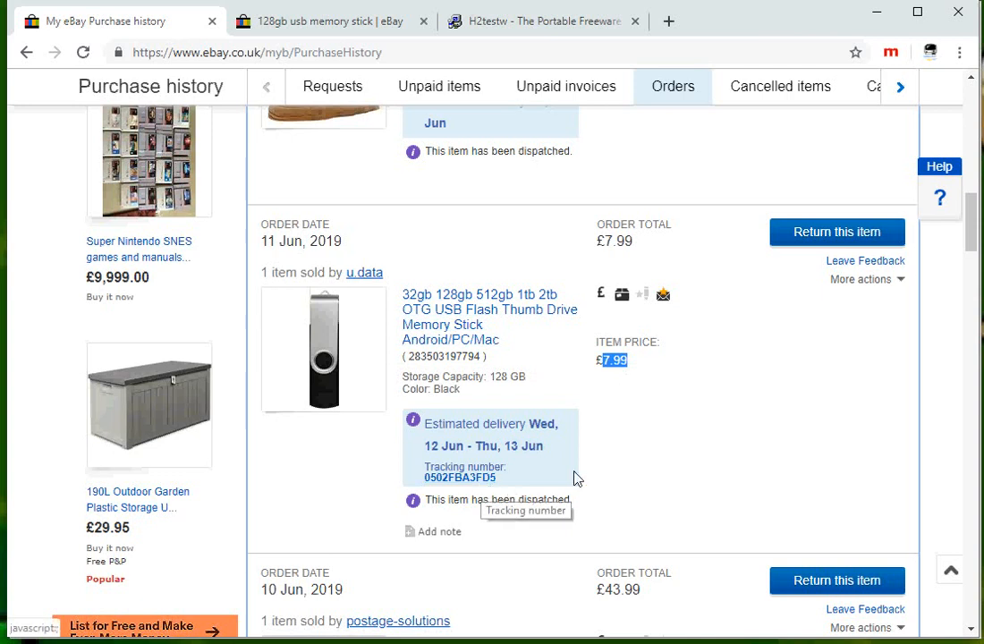
mouse_move(514, 355)
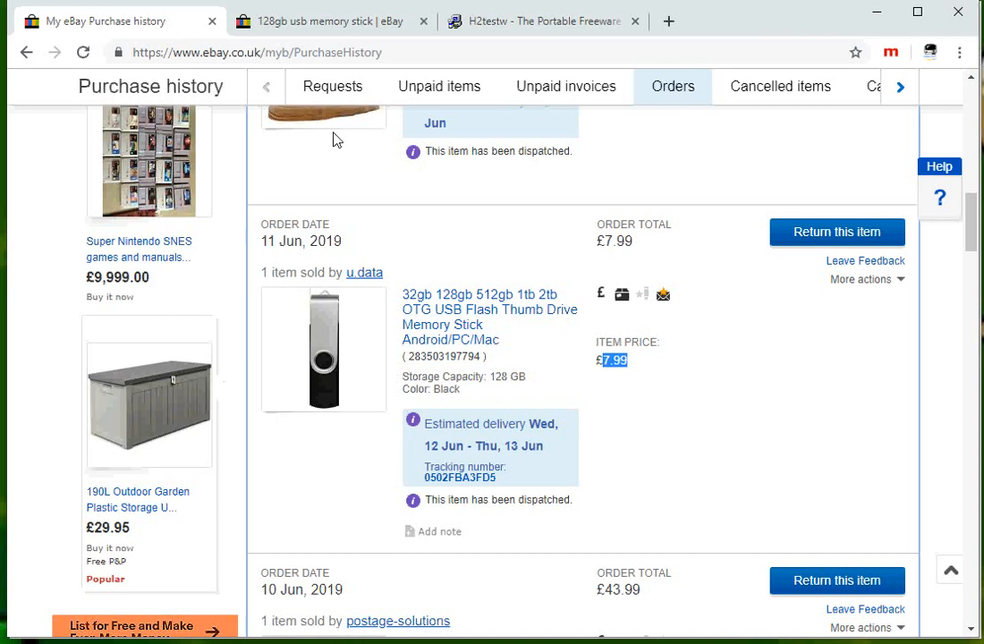
- Browse the eBay search results for cheap 128GB USB memory sticks
left_click(322, 21)
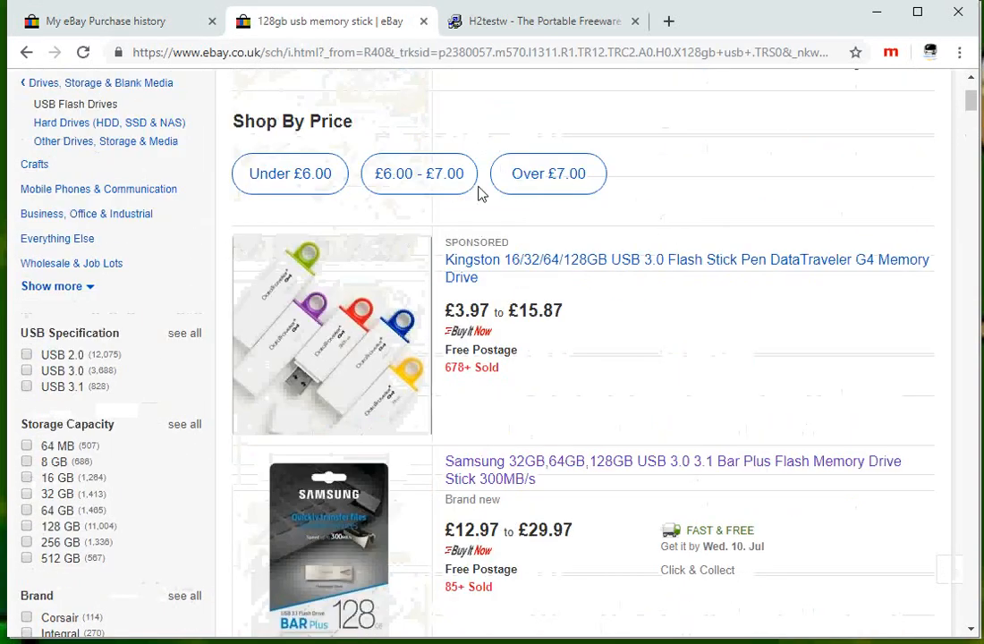
scroll("down", 3)
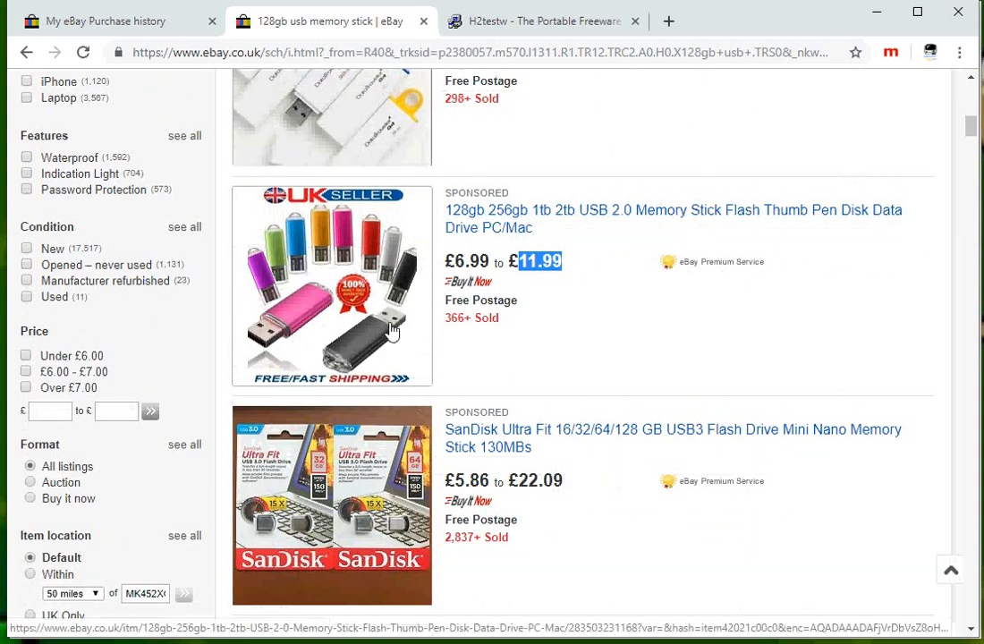
mouse_move(407, 311)
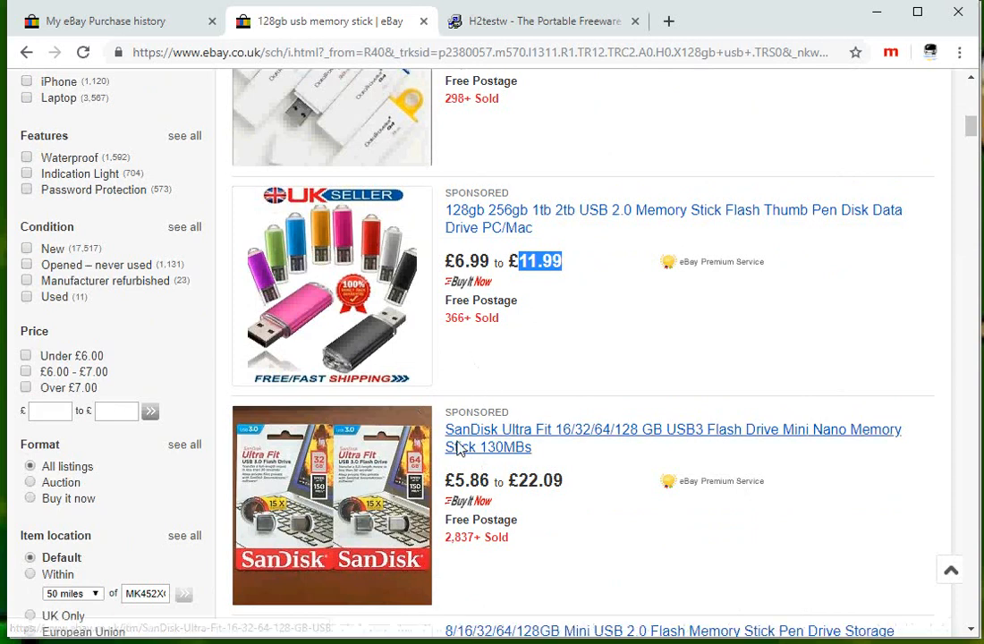
mouse_move(488, 474)
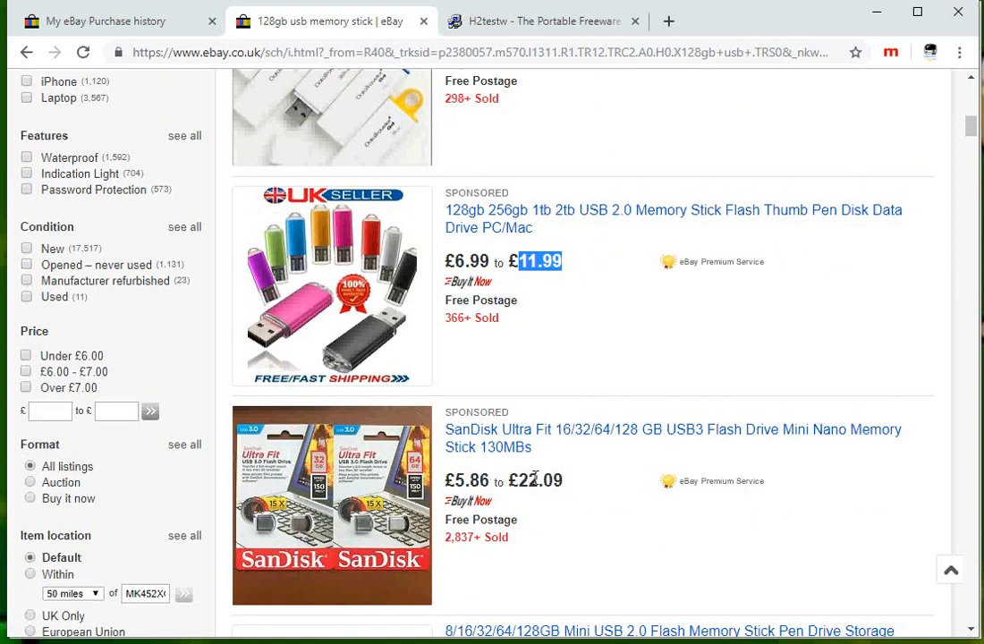
scroll("down", 3)
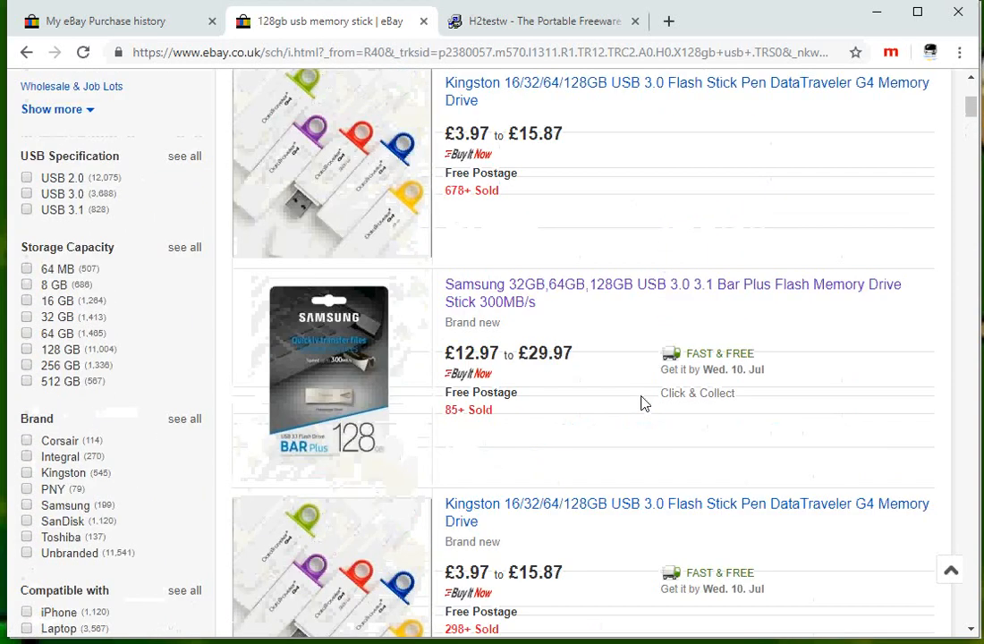
scroll("down", 3)
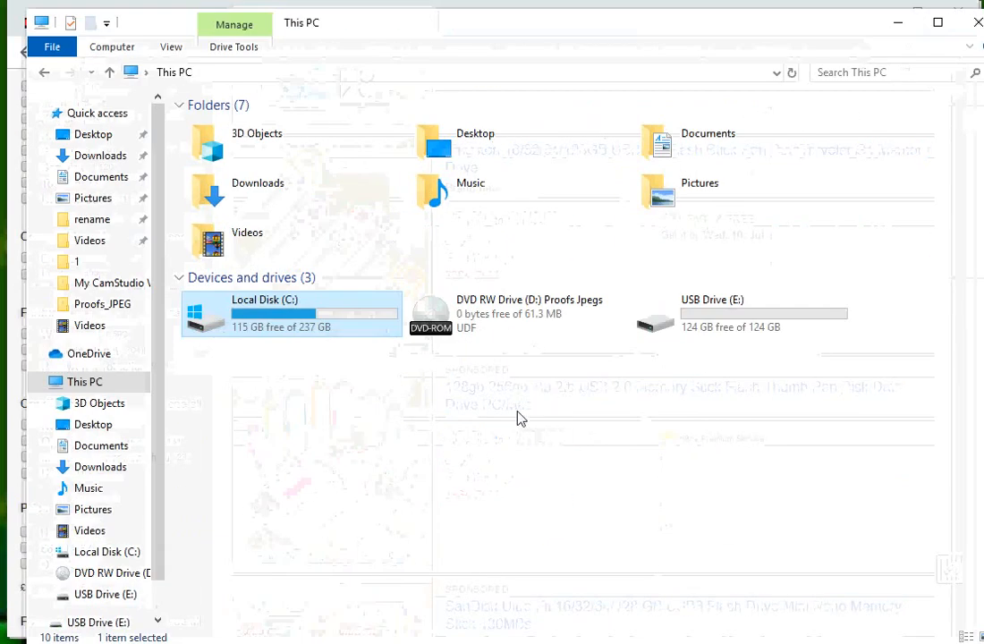
- Select USB Drive (E:) in This PC to confirm 124 GB free of 124 GB
left_click(741, 314)
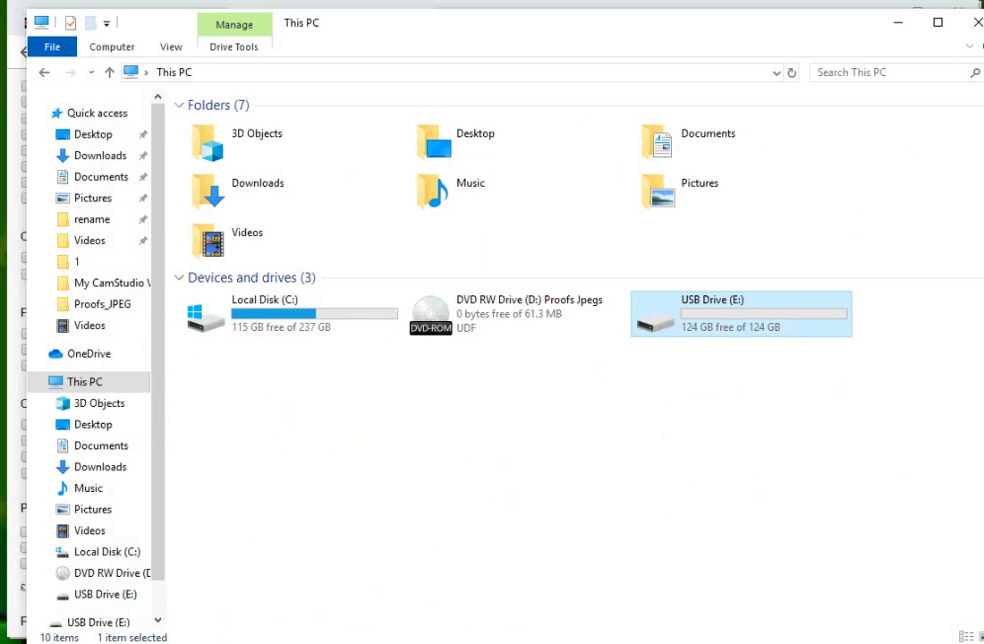
mouse_move(897, 23)
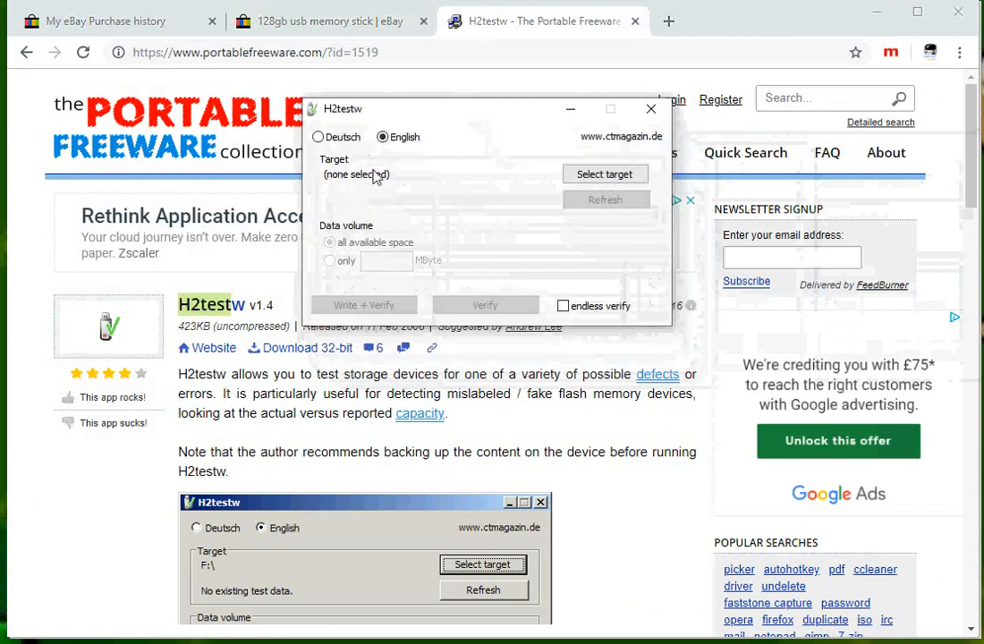
- Choose USB Drive (E:) as the H2testw target via Browse For Folder
left_click(605, 173)
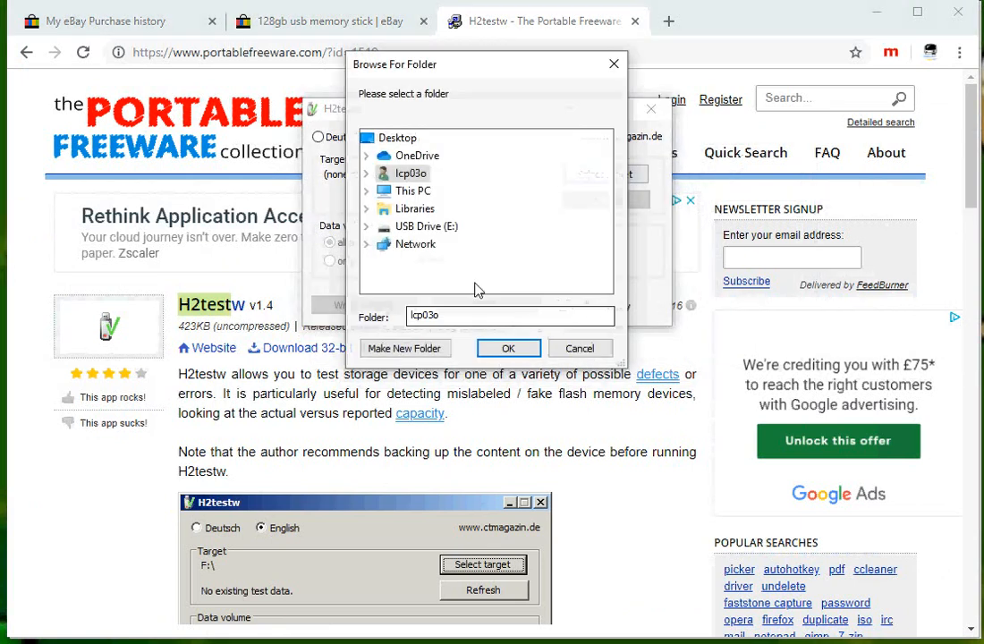
left_click(426, 225)
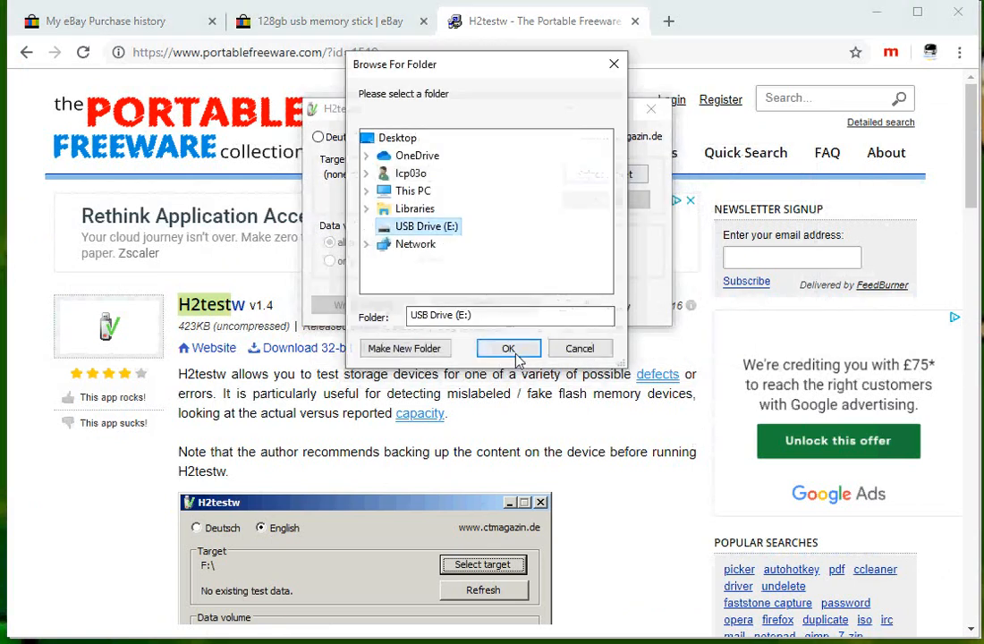
left_click(507, 348)
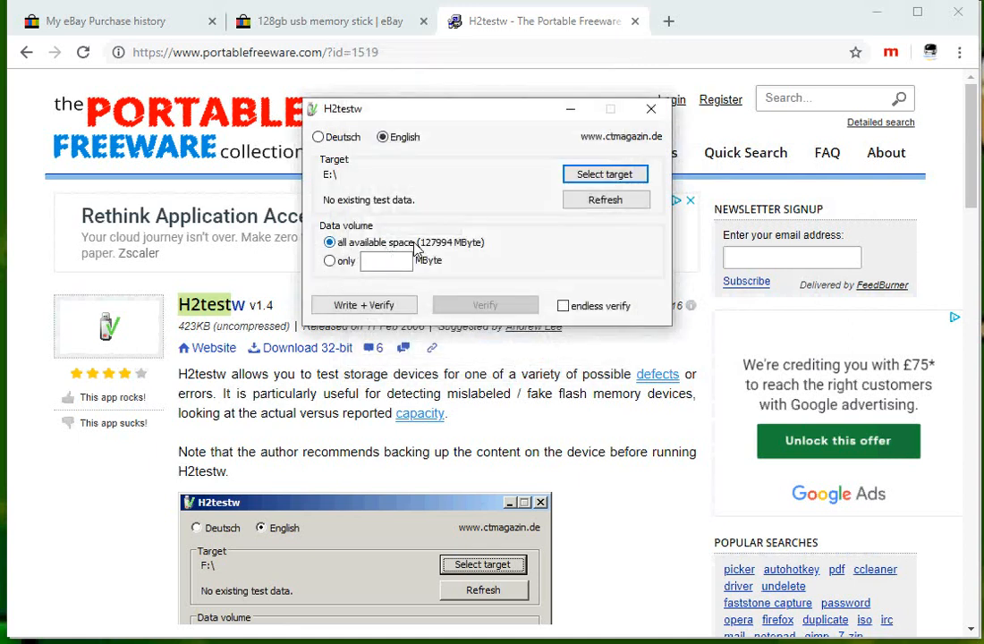
mouse_move(428, 255)
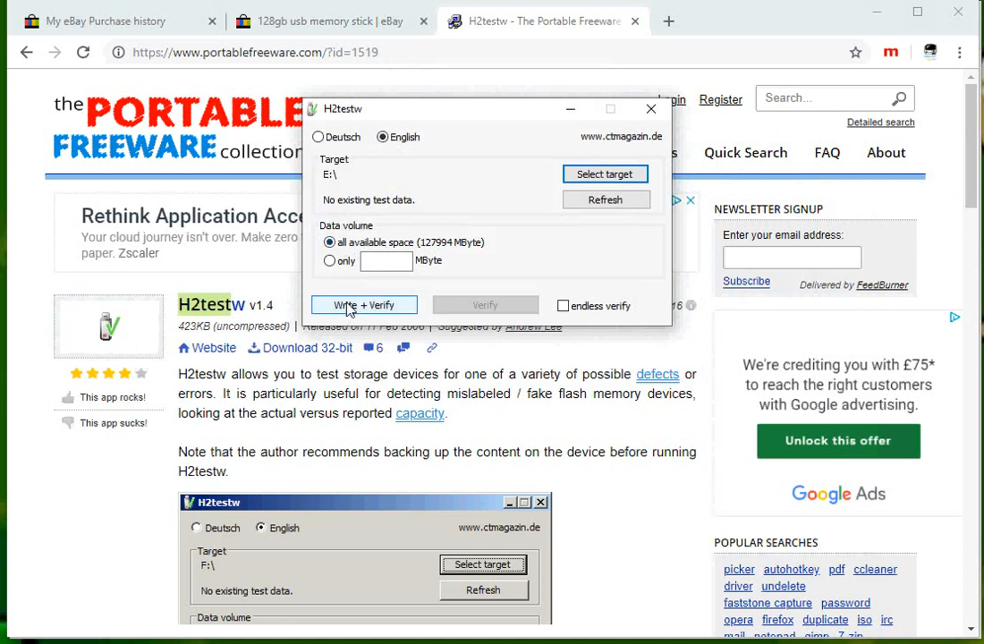
- Start the Write + Verify test on E:\ and watch its progress
left_click(364, 305)
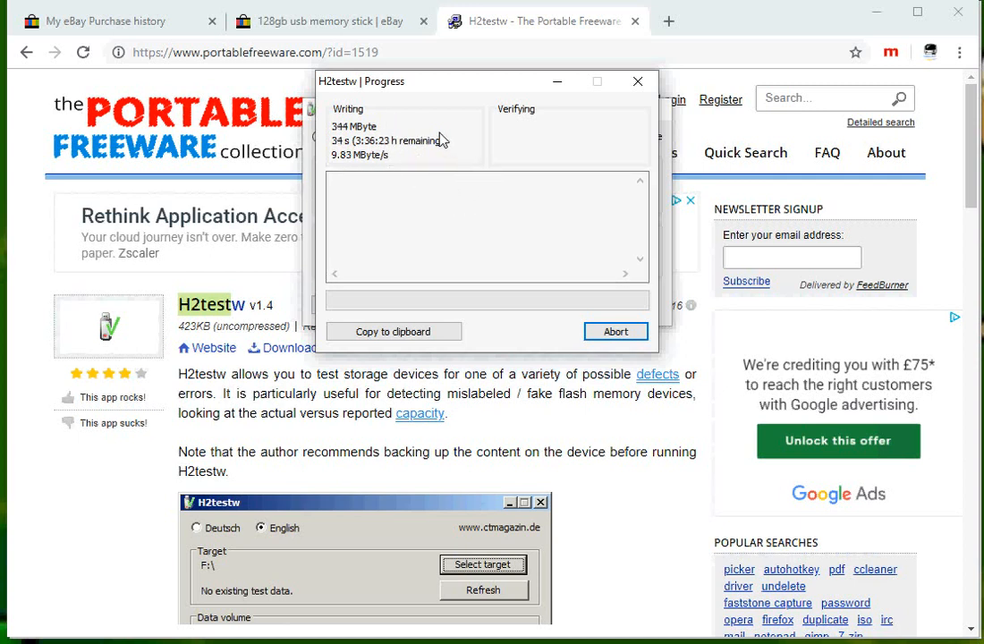
mouse_move(479, 159)
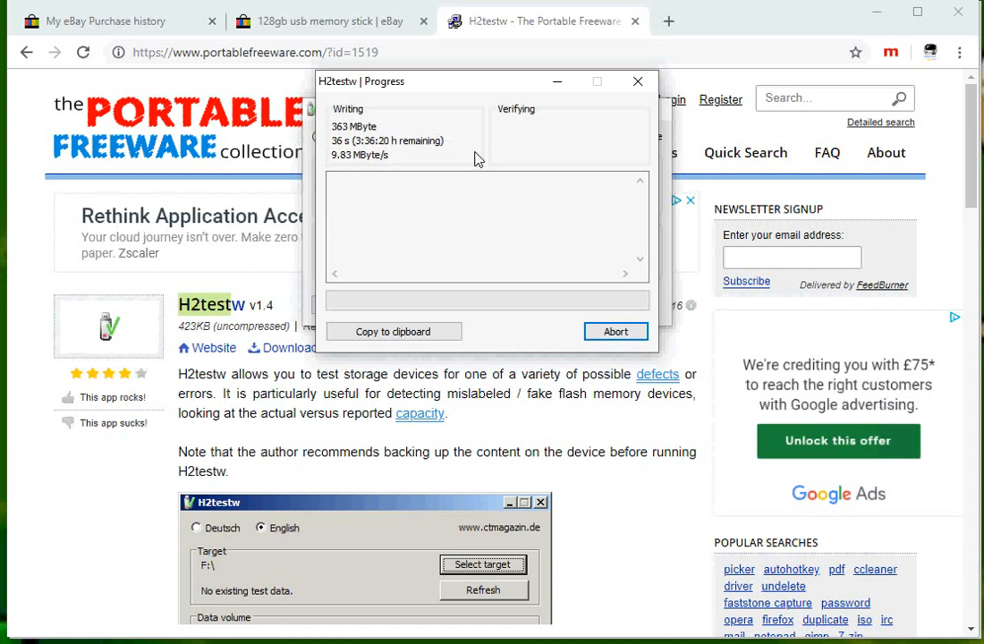